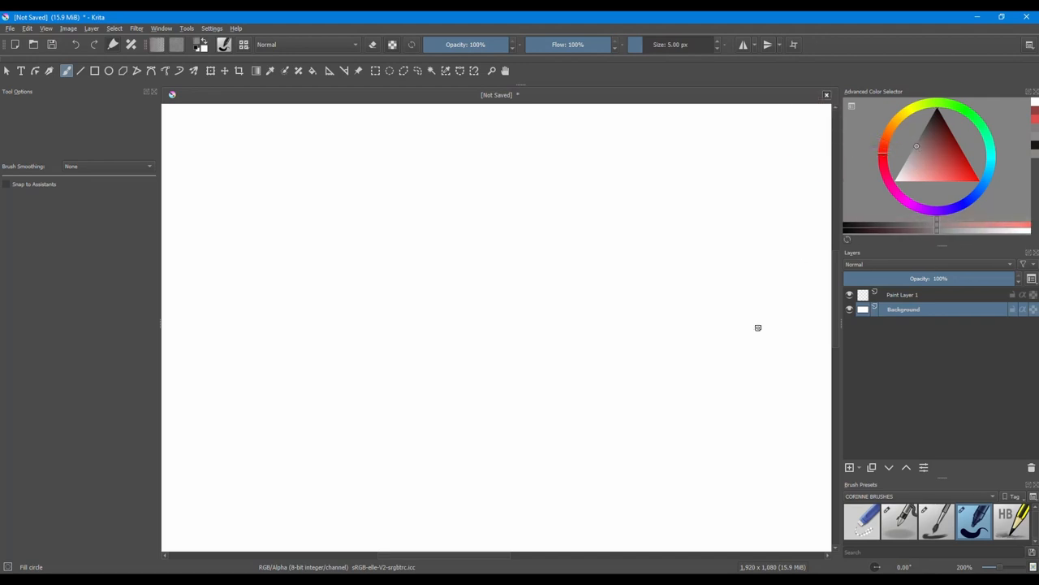
mouse_move(910, 412)
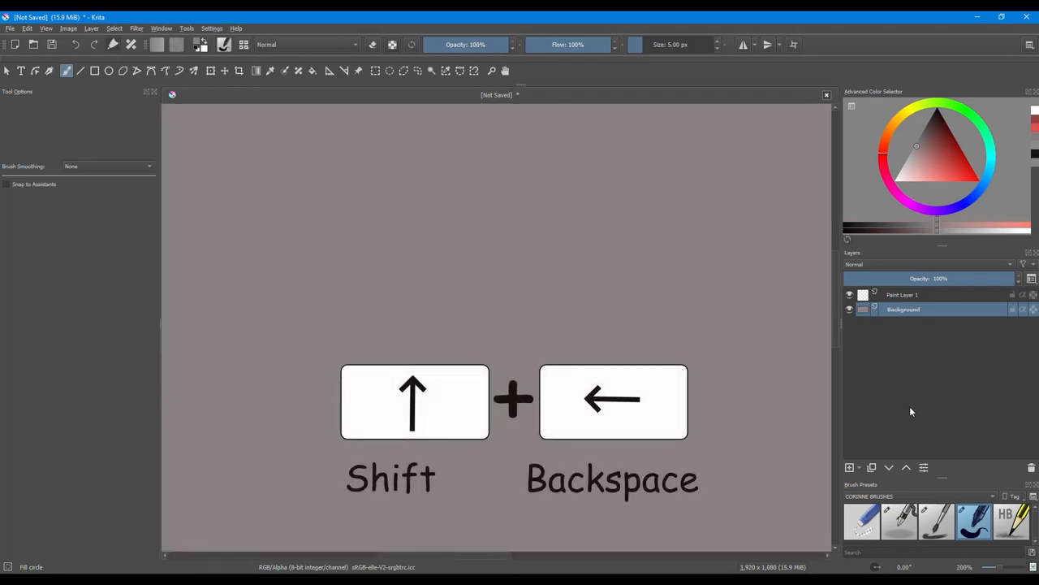
Fill the Background layer with the warm grey background colour using Shift+Backspace
key(shift+backspace)
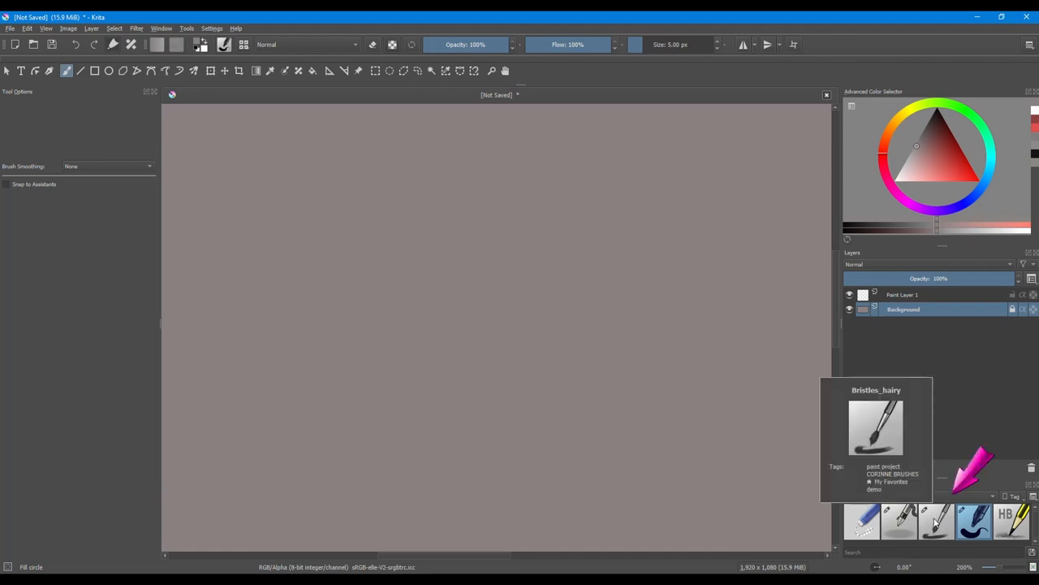
Choose the Bristles_hairy brush preset and pick a very pale pink painting colour
click(936, 521)
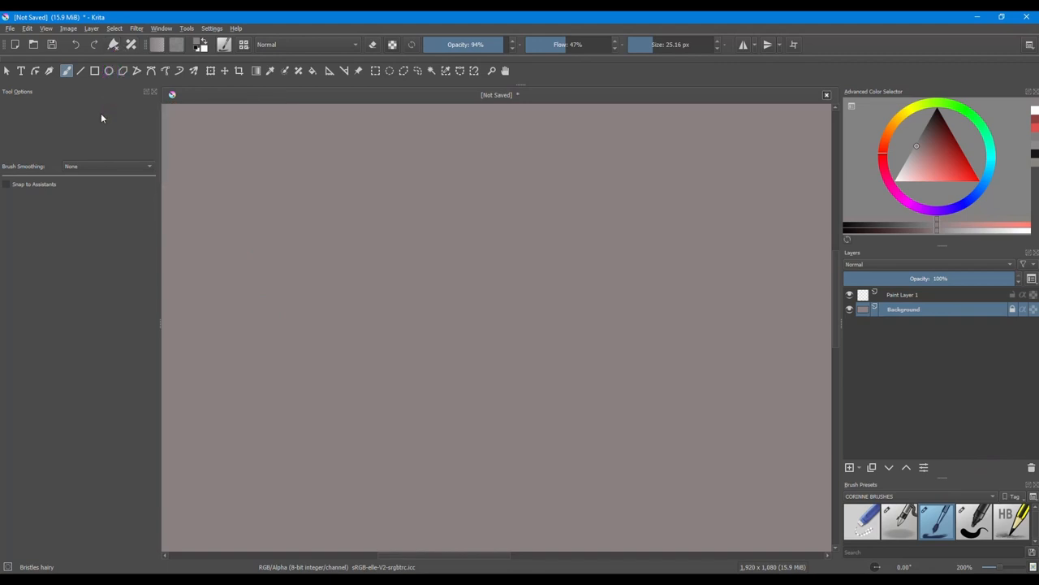
click(905, 177)
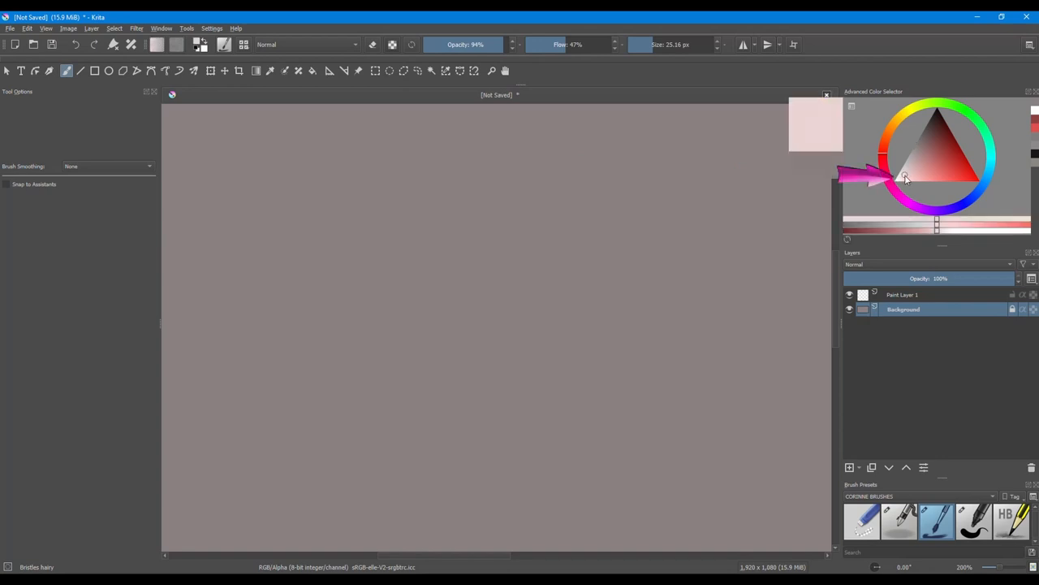
click(901, 176)
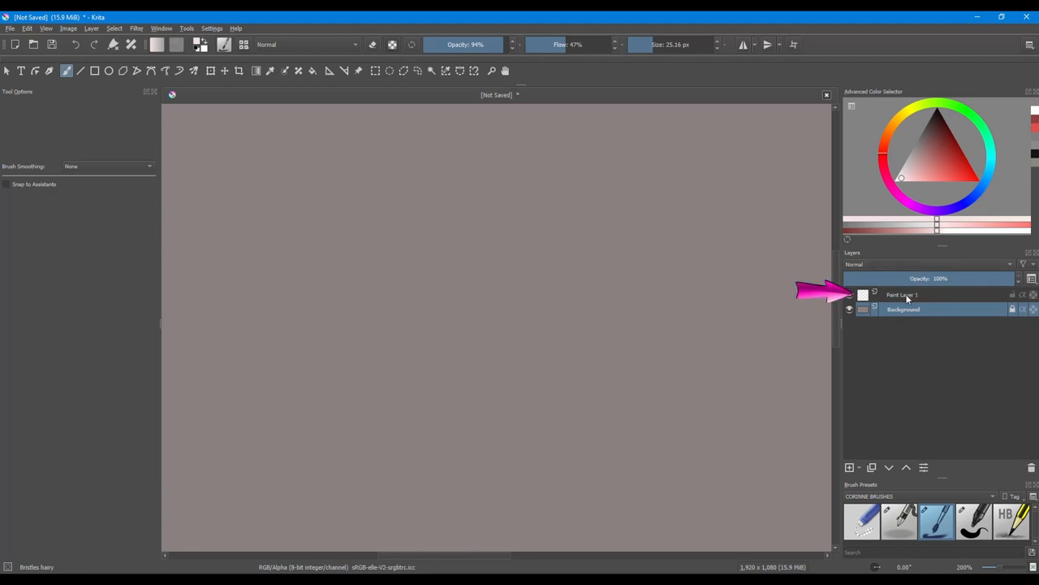
Paint a rough pale pink round ball on Paint Layer 1 with the bristle brush
click(905, 295)
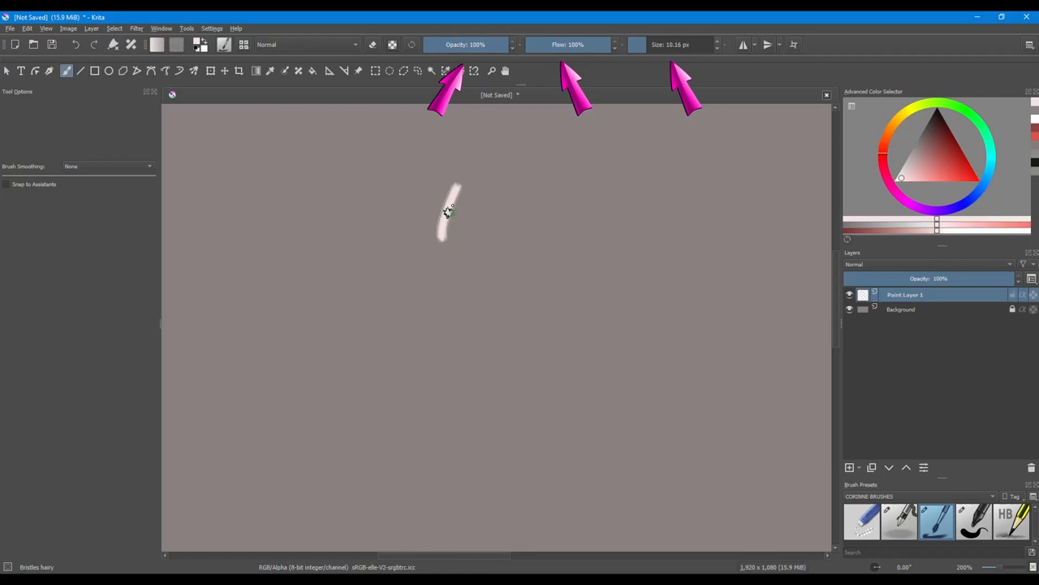
drag(446, 211, 470, 241)
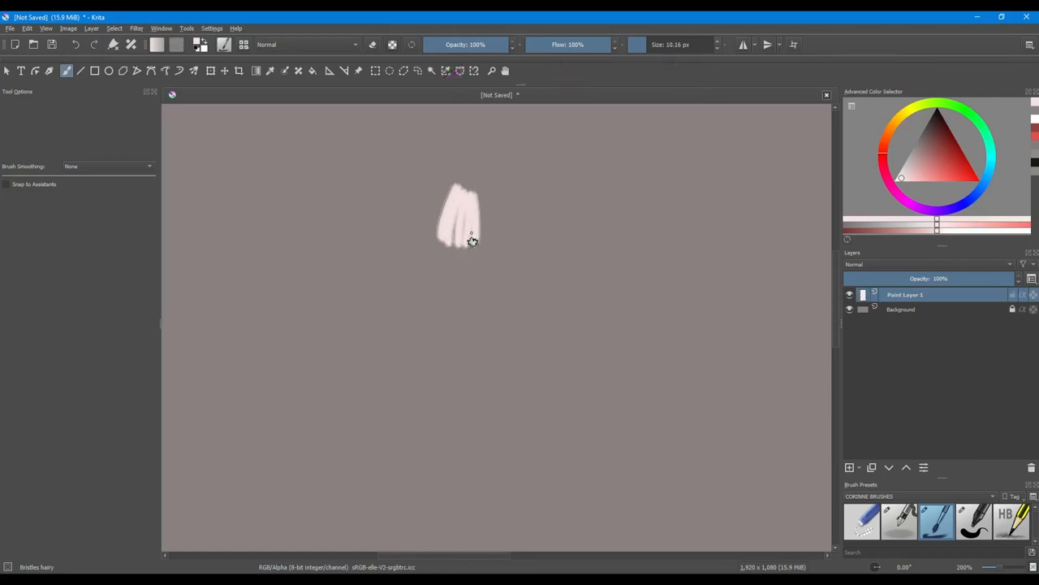
drag(471, 239, 499, 248)
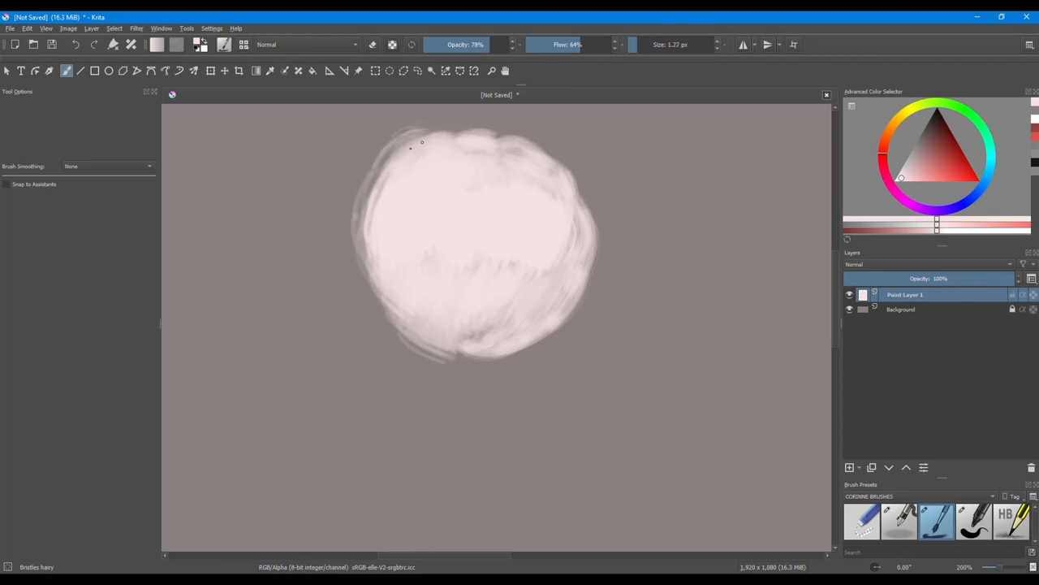
drag(422, 130, 362, 199)
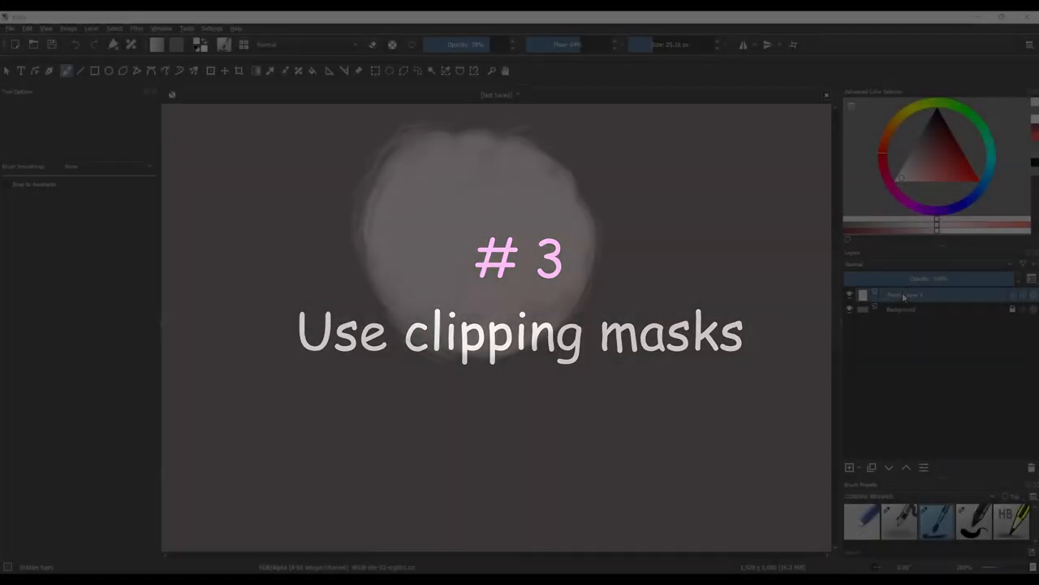
Rename Paint Layer 1 to 'base color', add a new layer, and select both
double_click(905, 295)
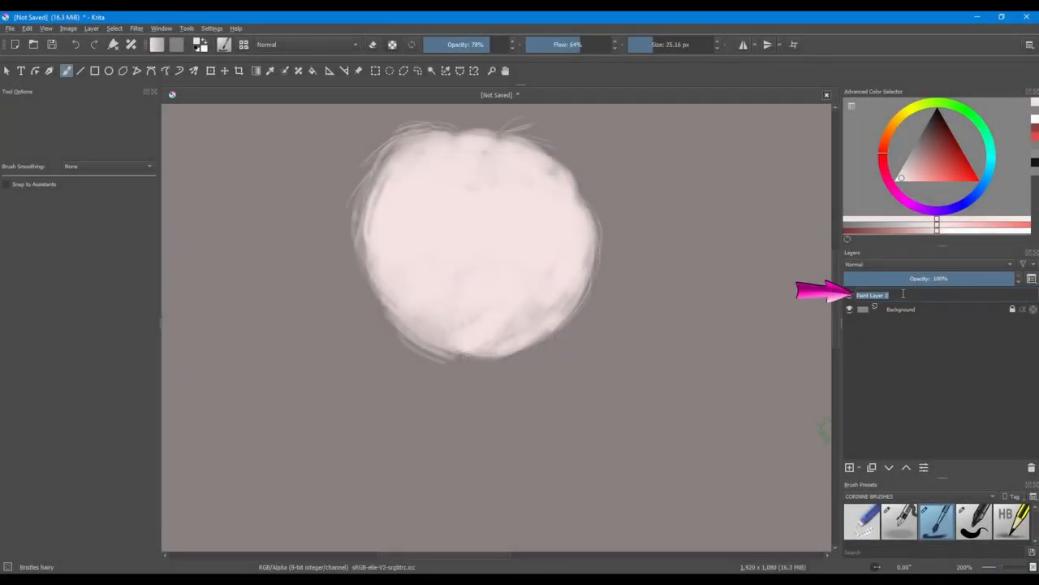
text(base color)
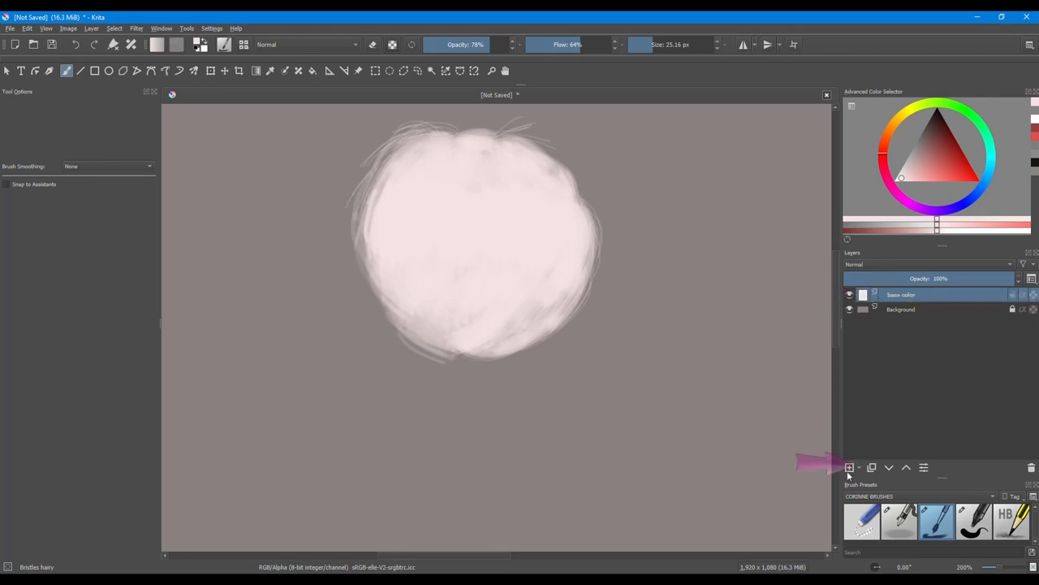
click(848, 467)
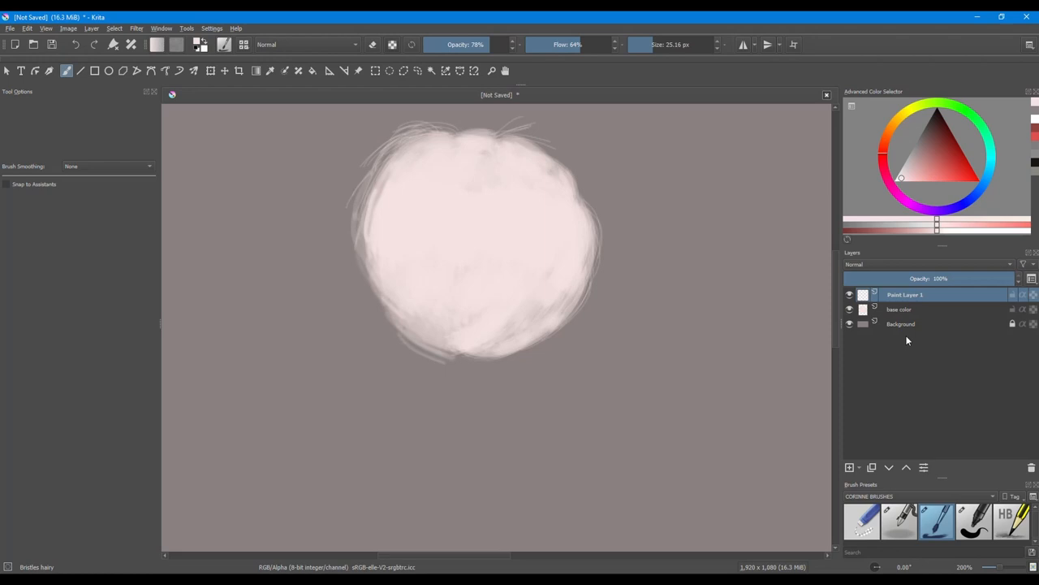
click(901, 310)
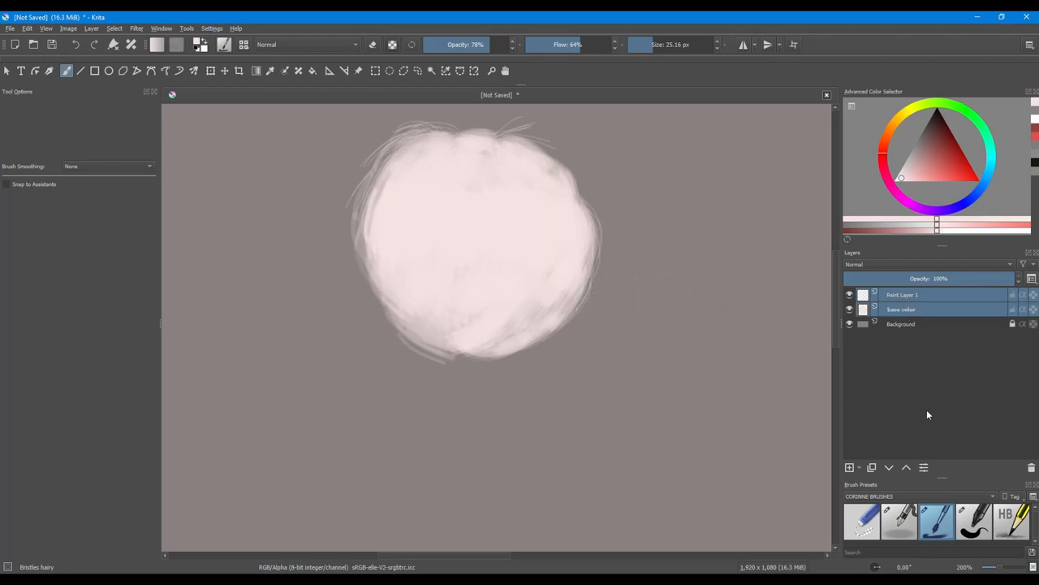
key(ctrl+g)
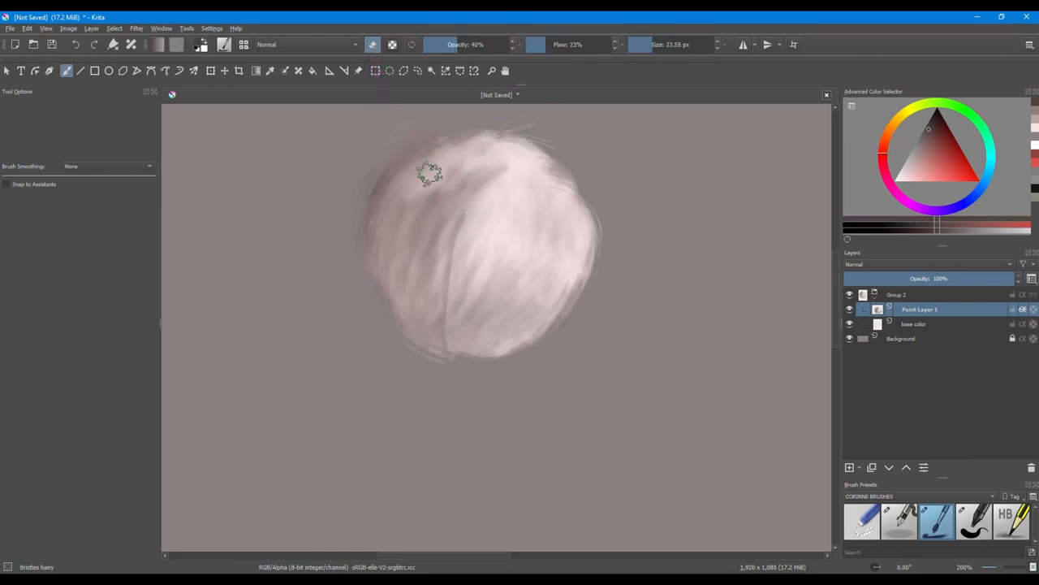
Blend the shading along the ball's top and left side with lighter bristle strokes
drag(430, 171, 507, 170)
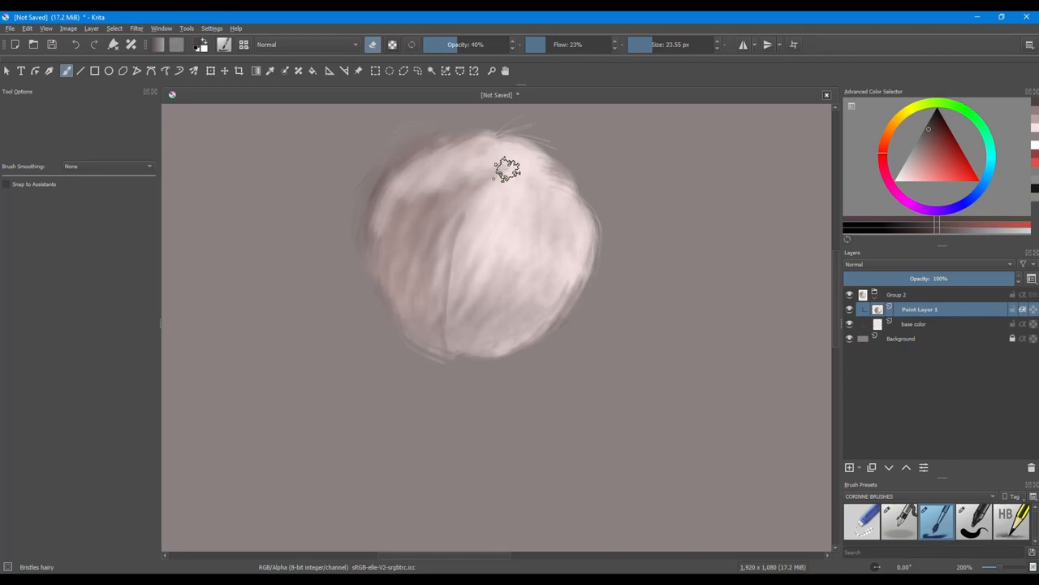
drag(508, 169, 404, 262)
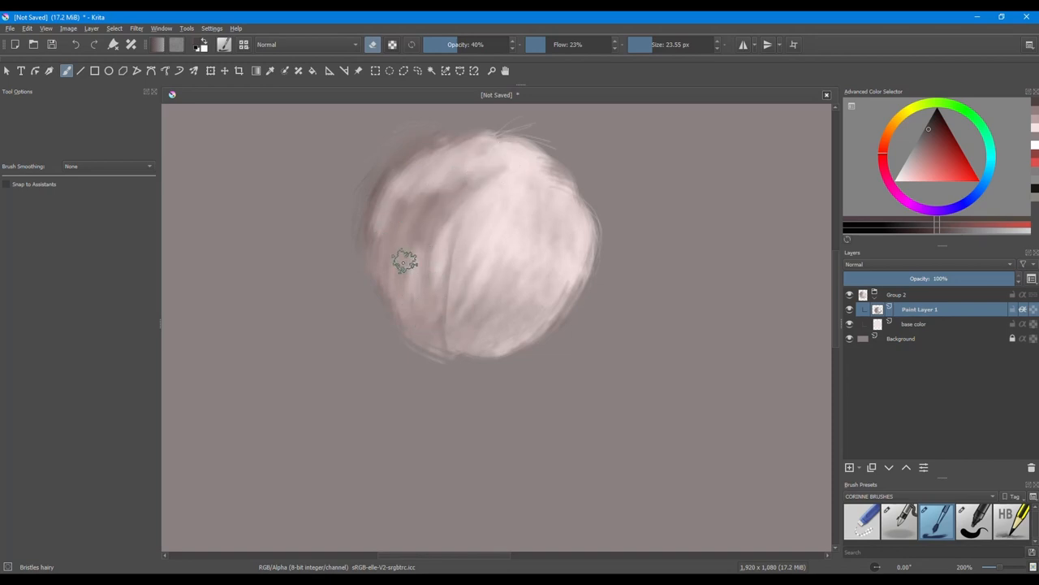
drag(405, 261, 471, 276)
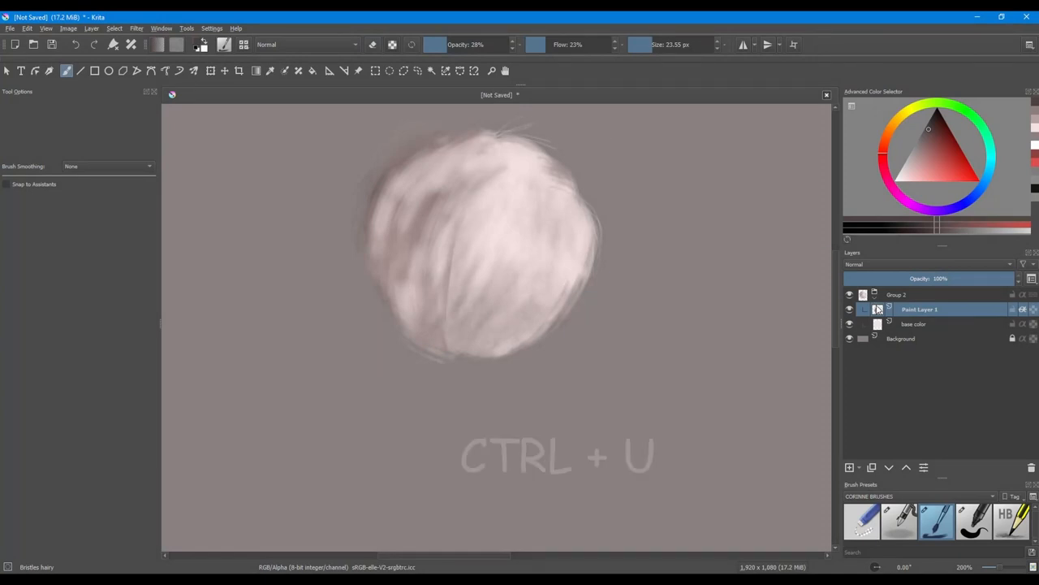
Apply HSV adjustment with hue -4, saturation 48, lightness -16 to the shading
key(ctrl+u)
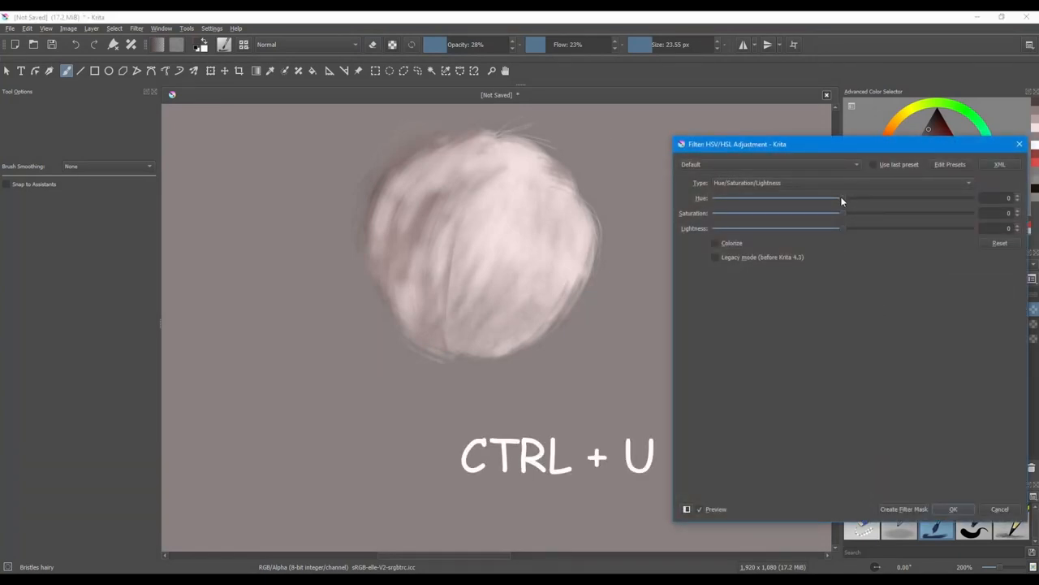
drag(840, 198, 800, 198)
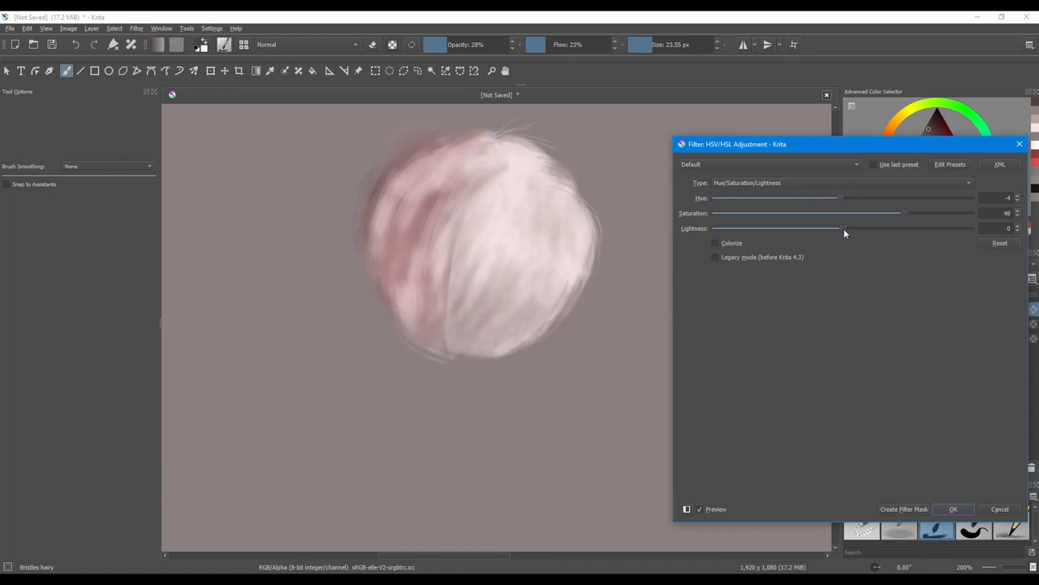
drag(844, 228, 823, 228)
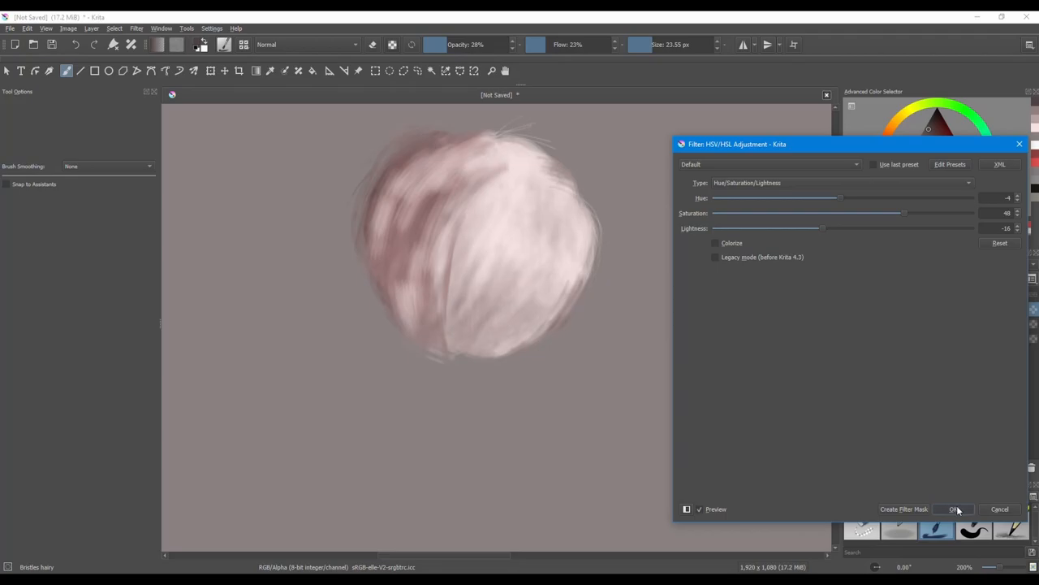
click(954, 509)
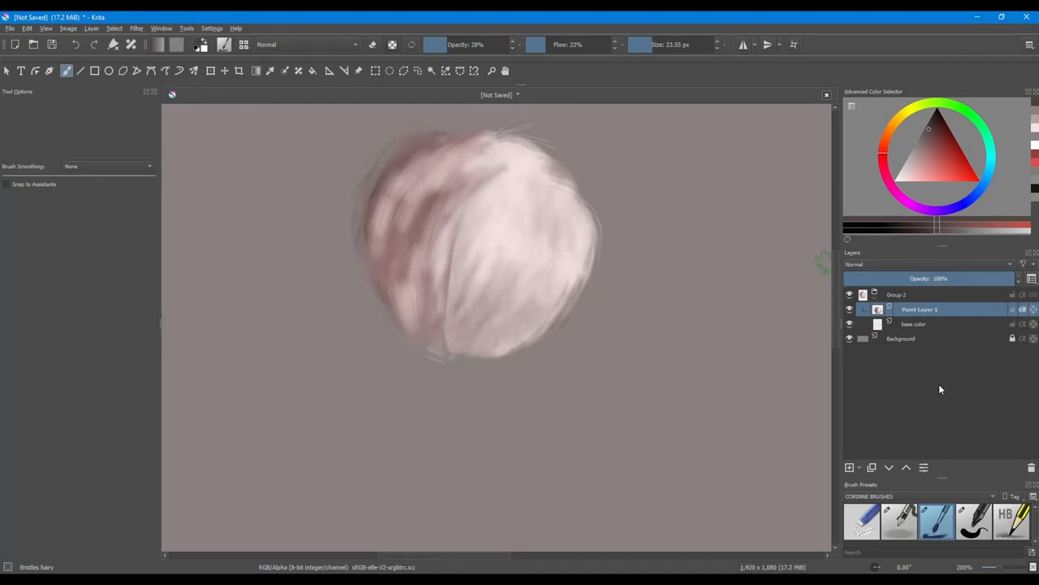
Mirror the canvas view horizontally with M so the shading sits on the right
key(m)
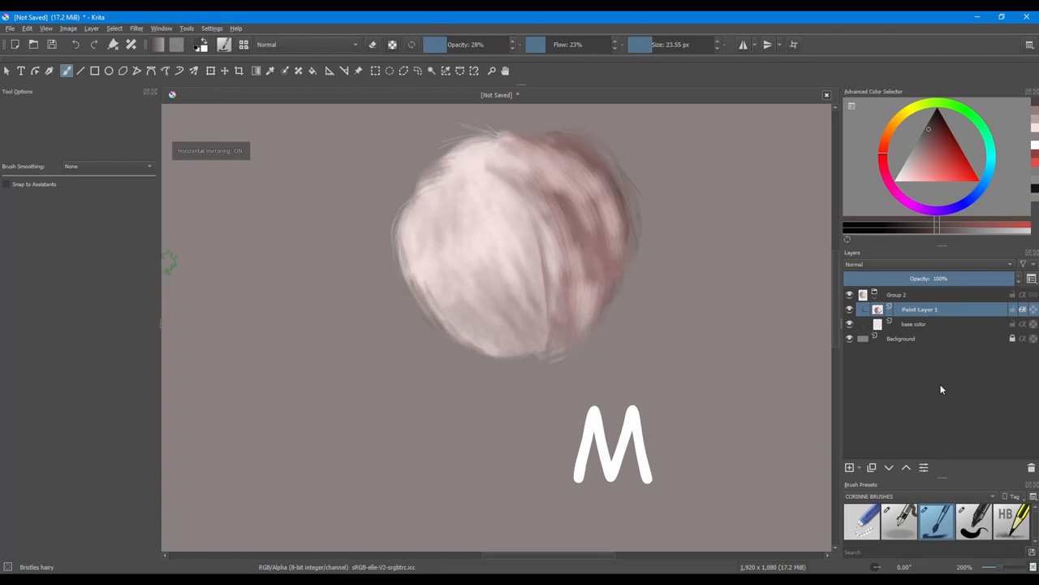